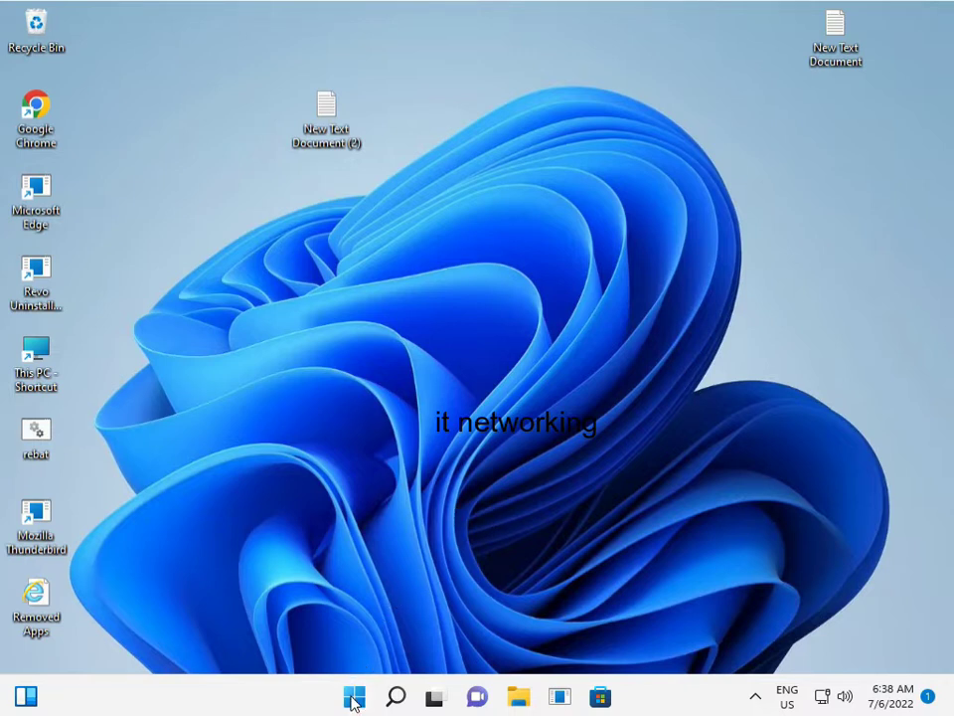
Launch Settings from the pinned apps in the Start menu.
click(354, 696)
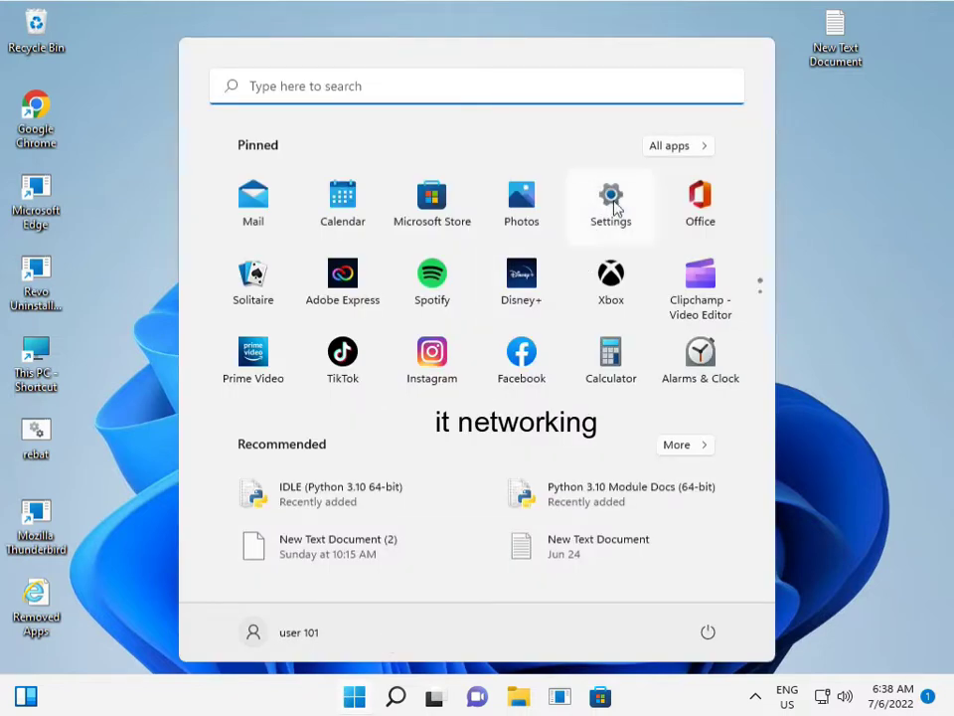
click(610, 203)
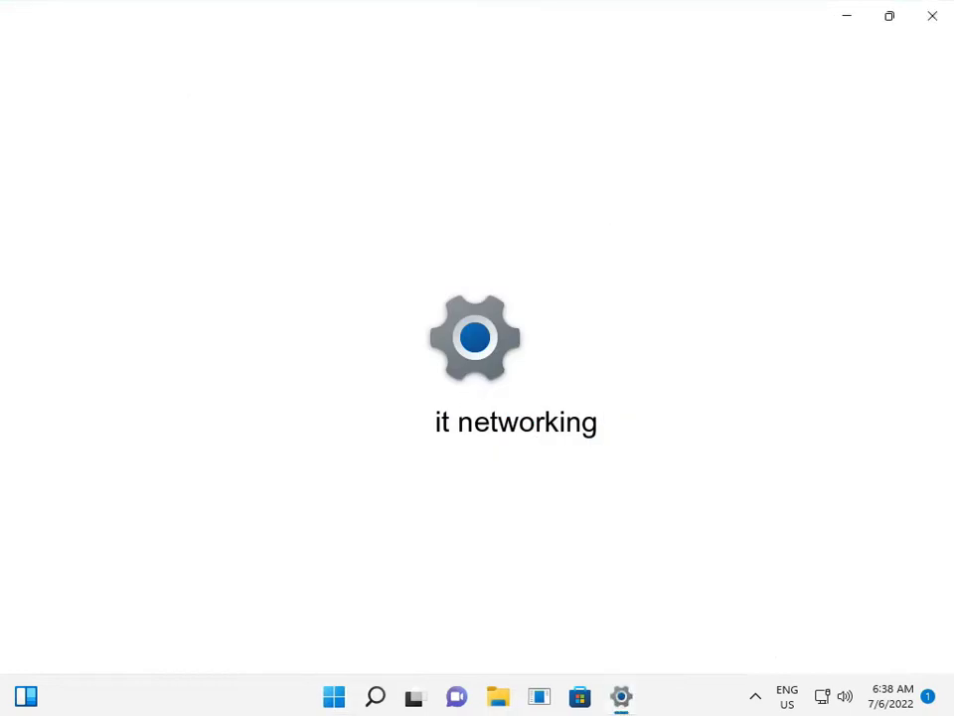
Open Apps & features and scroll the installed app list down to Microsoft Photos.
click(620, 696)
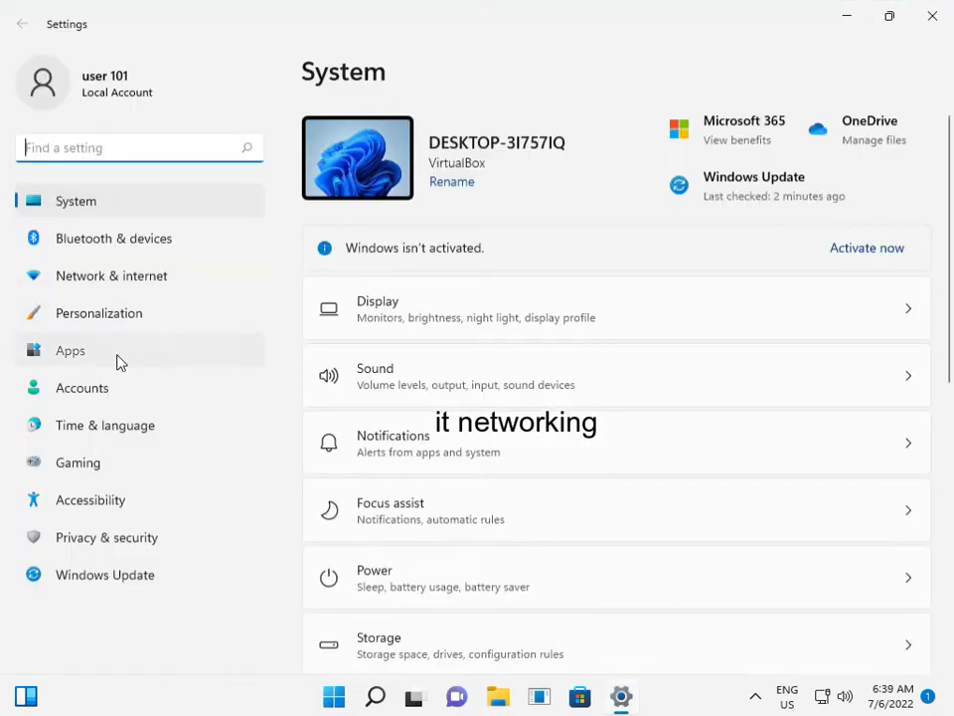
click(69, 350)
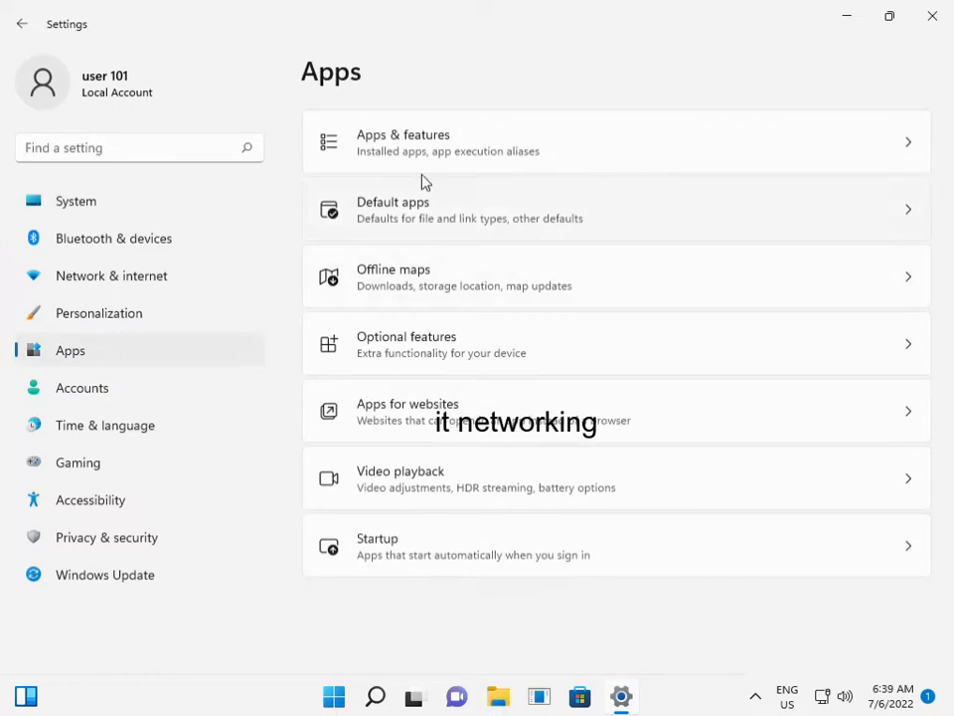
click(615, 141)
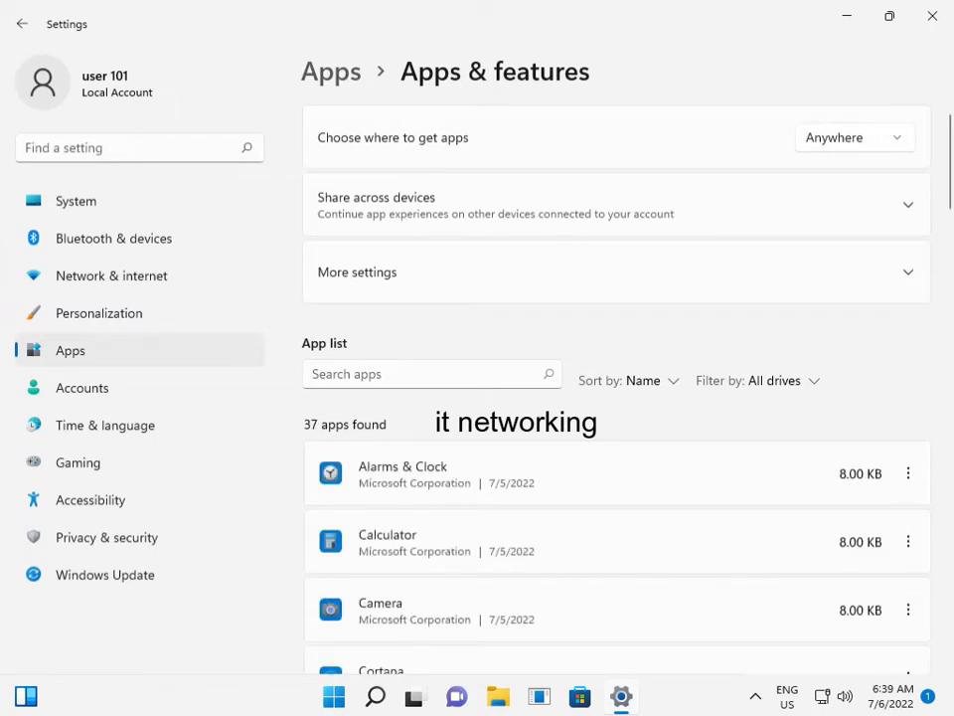
mouse_move(572, 527)
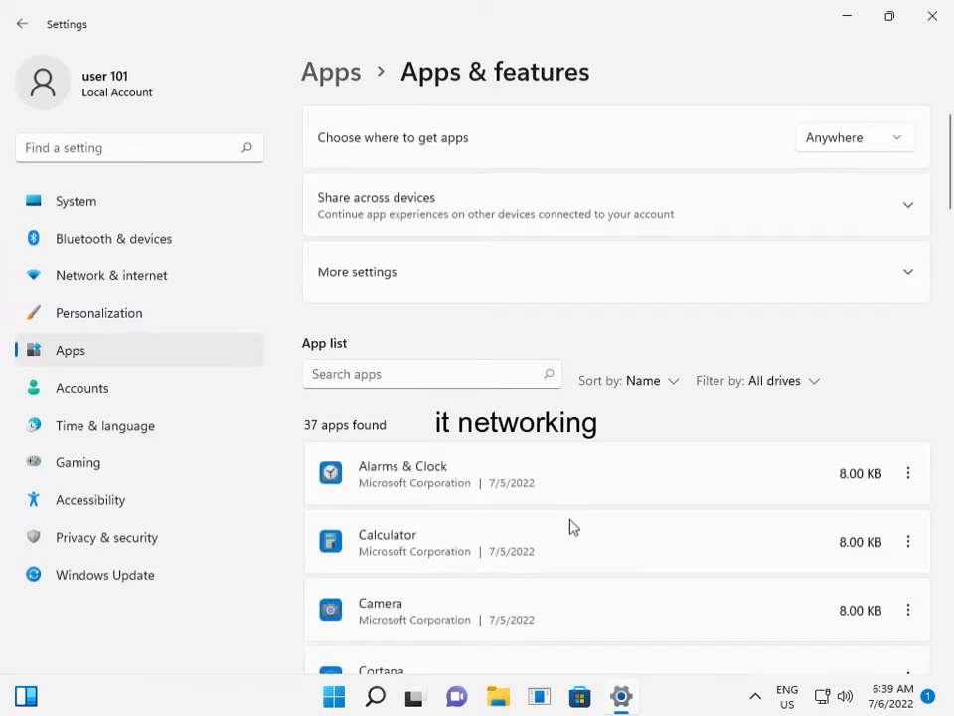
scroll(down, 3)
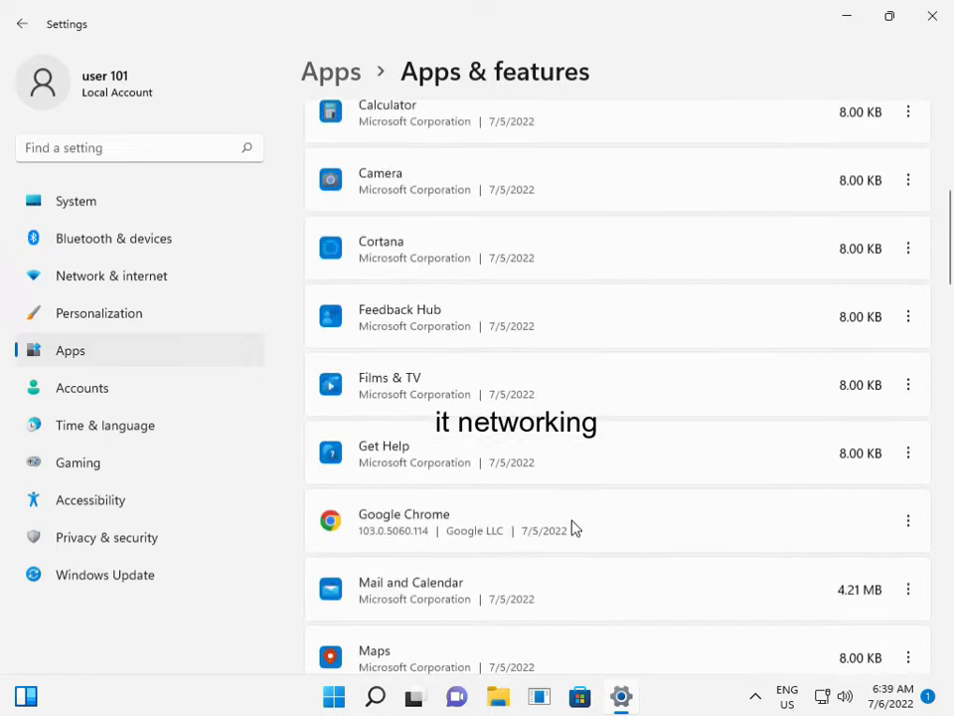
scroll(down, 3)
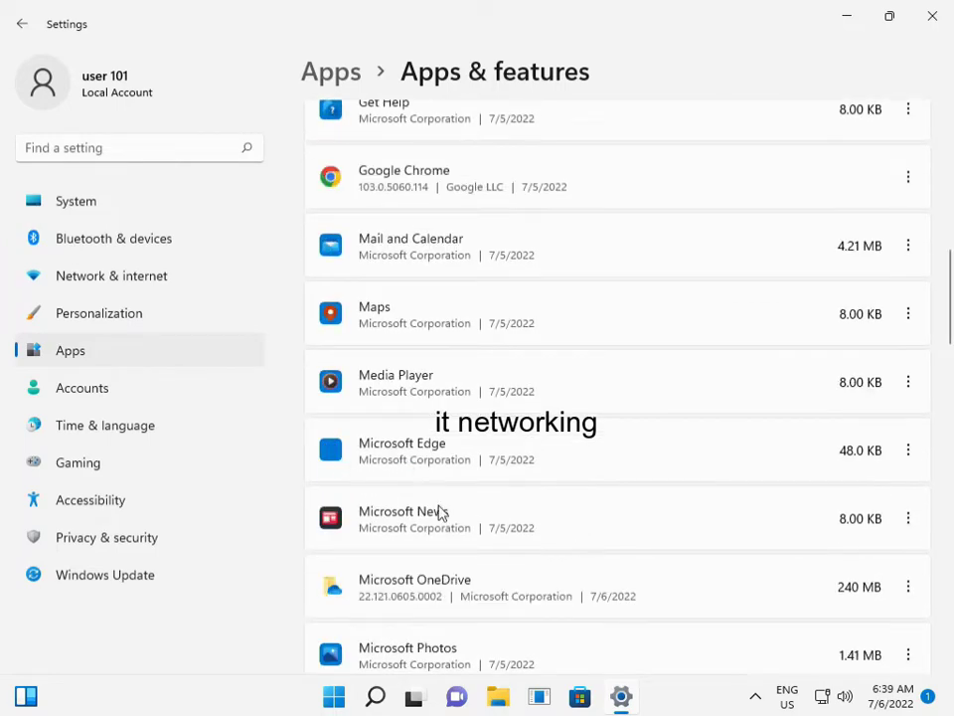
scroll(down, 3)
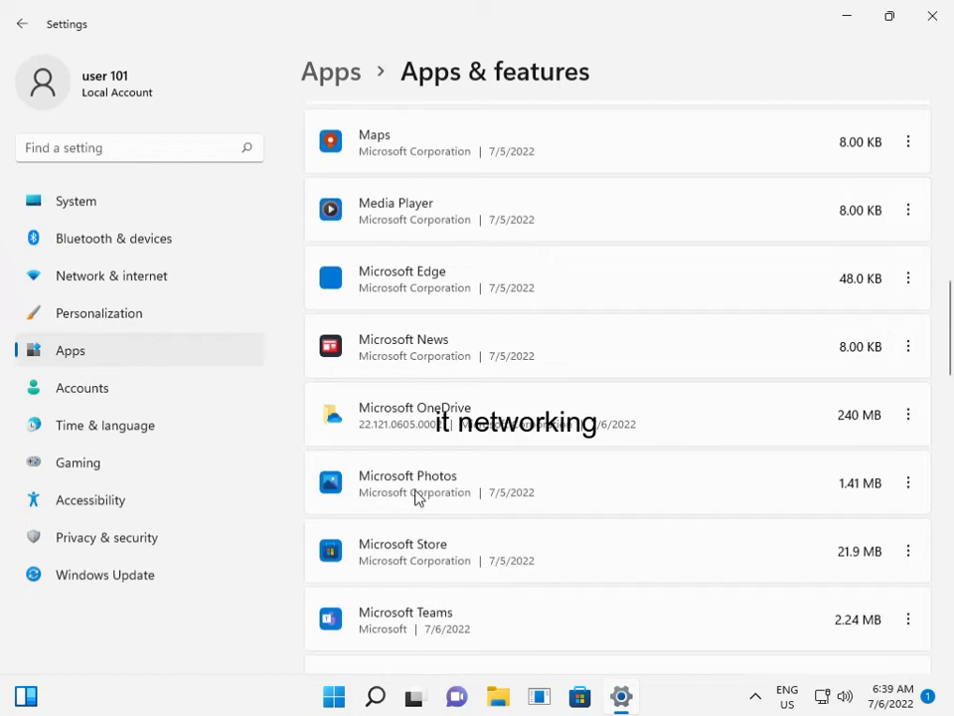
mouse_move(907, 482)
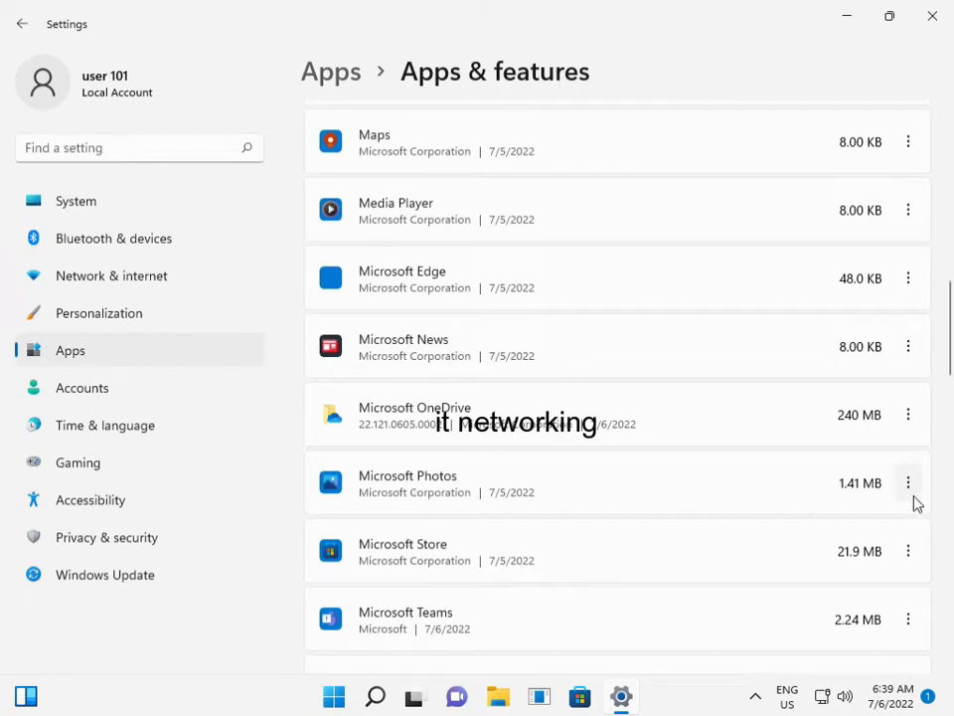
mouse_move(909, 487)
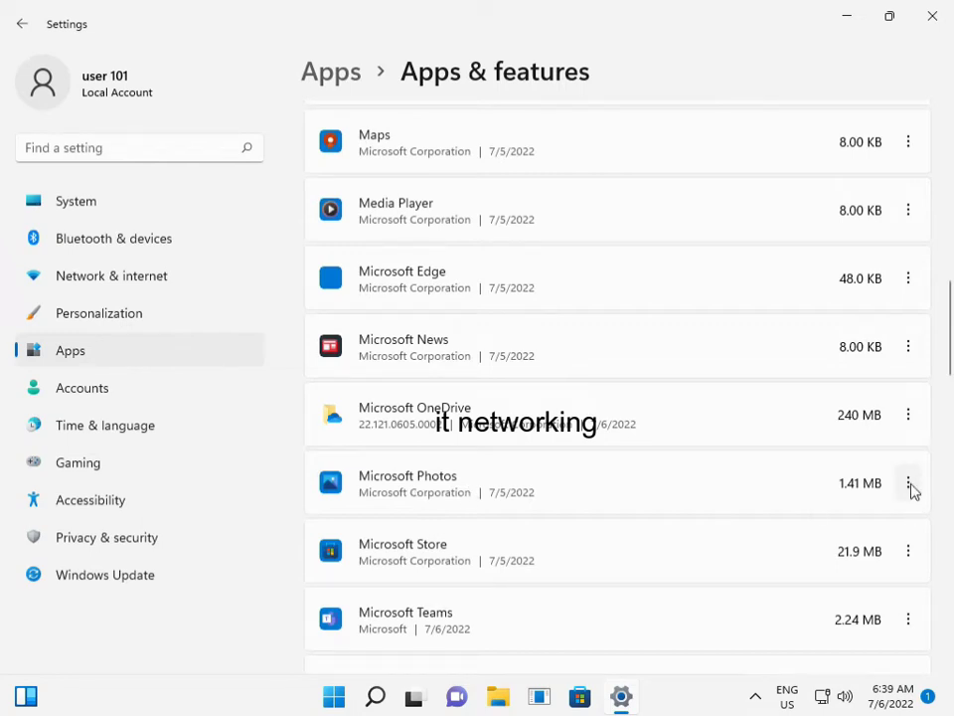
Open Microsoft Photos' Advanced options and scroll to the Terminate, Reset and Uninstall sections.
click(907, 482)
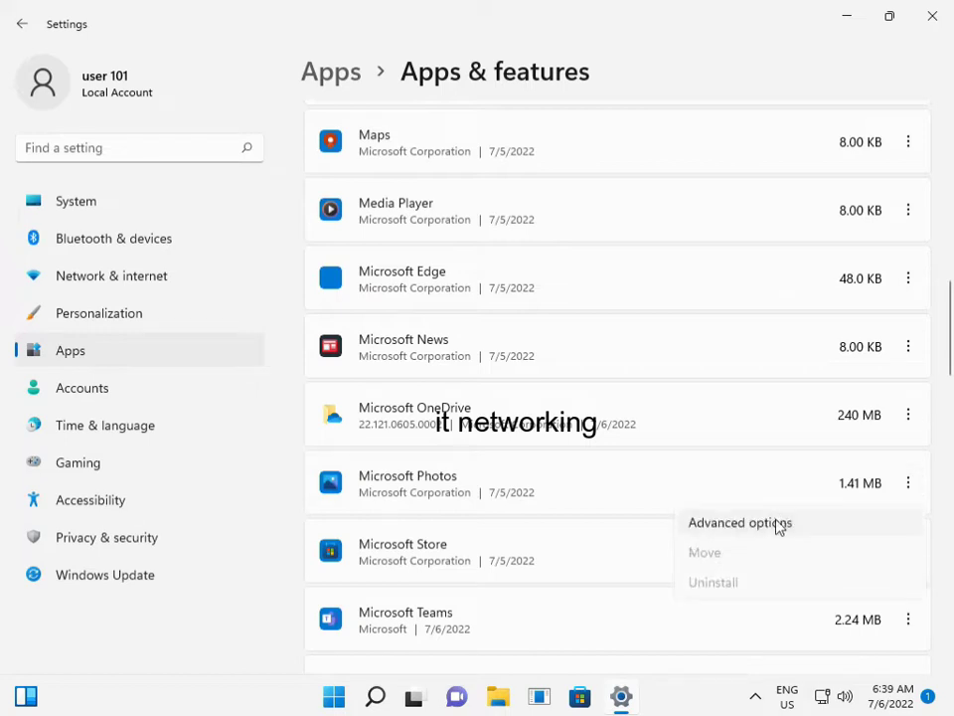
click(739, 522)
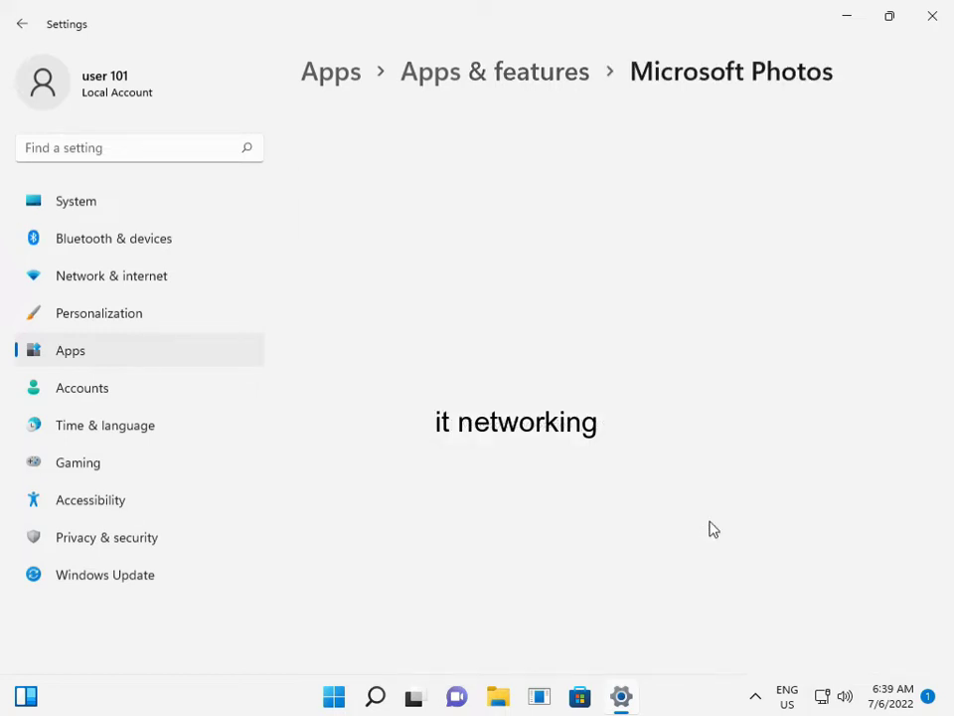
scroll(up, 3)
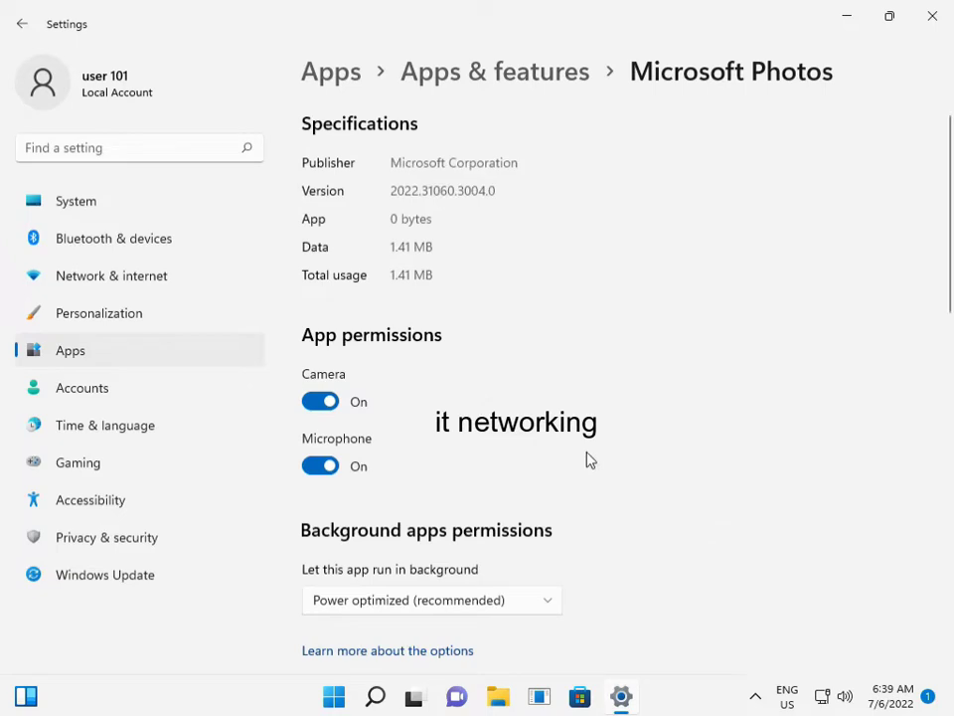
scroll(down, 3)
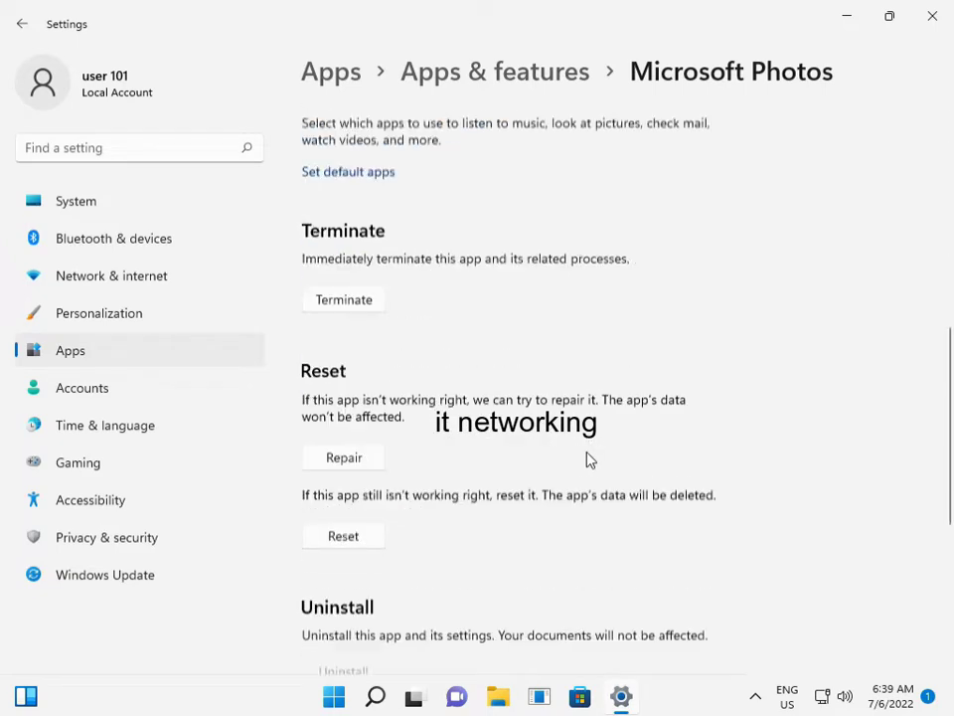
scroll(down, 3)
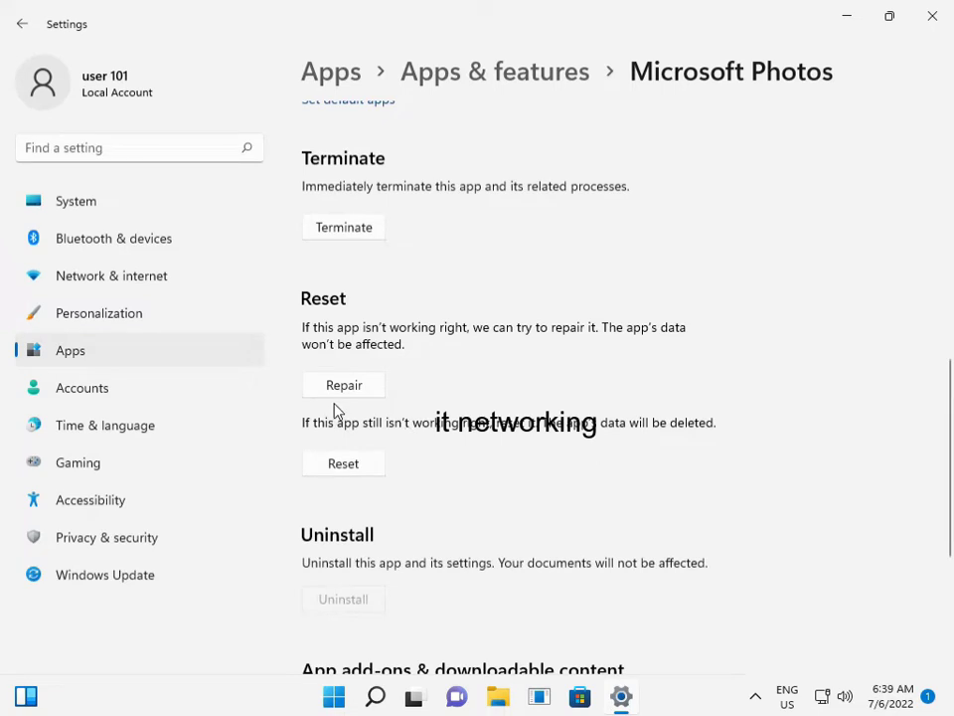
Run Repair on Microsoft Photos, then Reset it and confirm the reset.
click(343, 384)
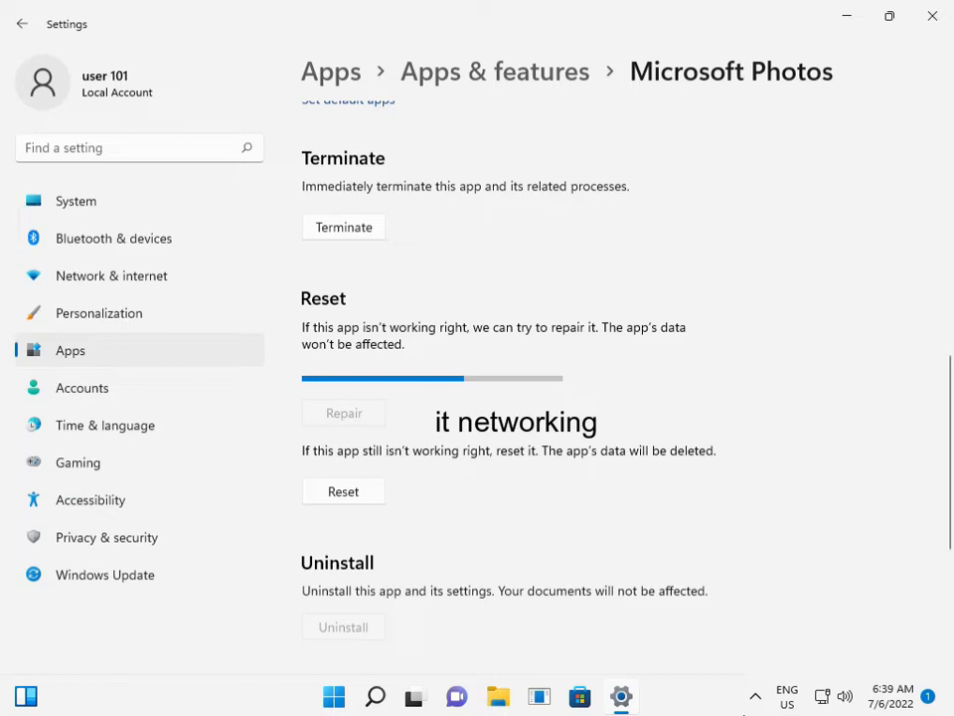
click(343, 412)
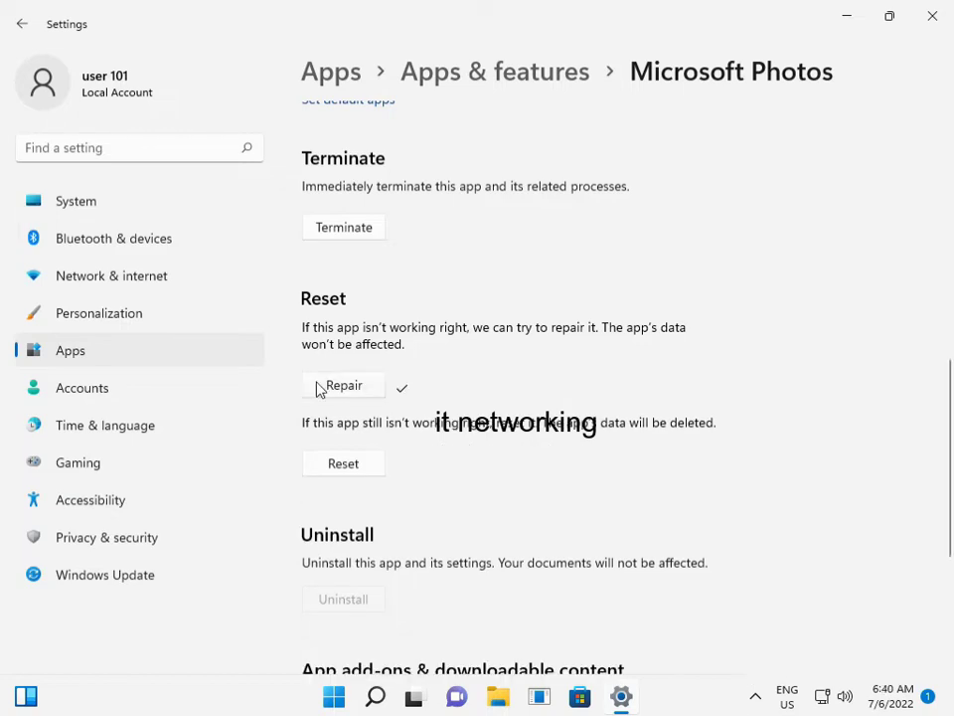
mouse_move(350, 474)
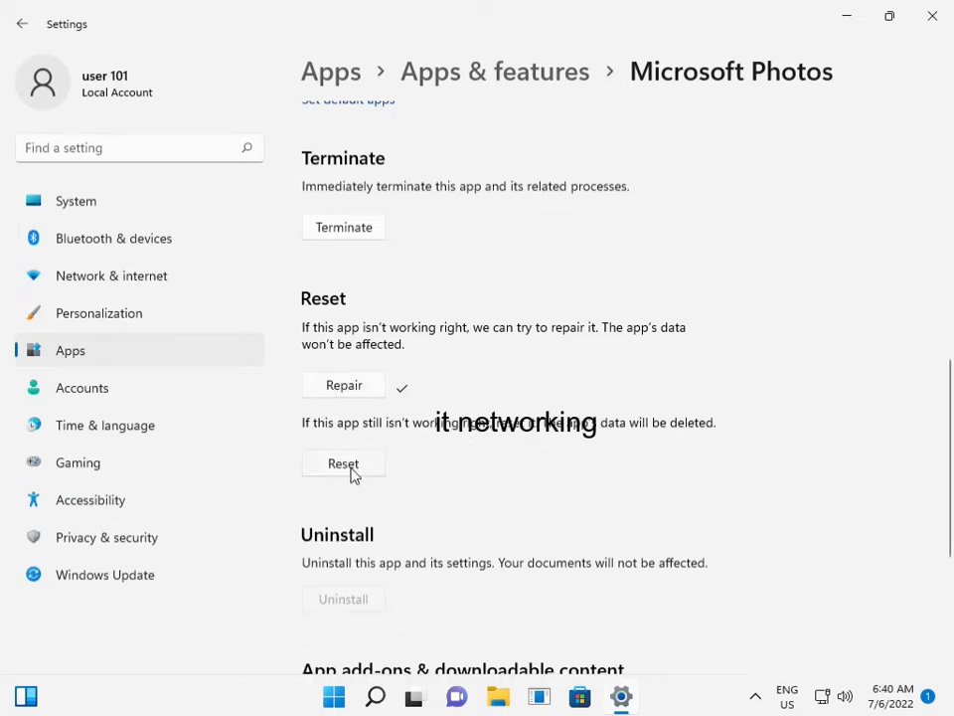
mouse_move(343, 463)
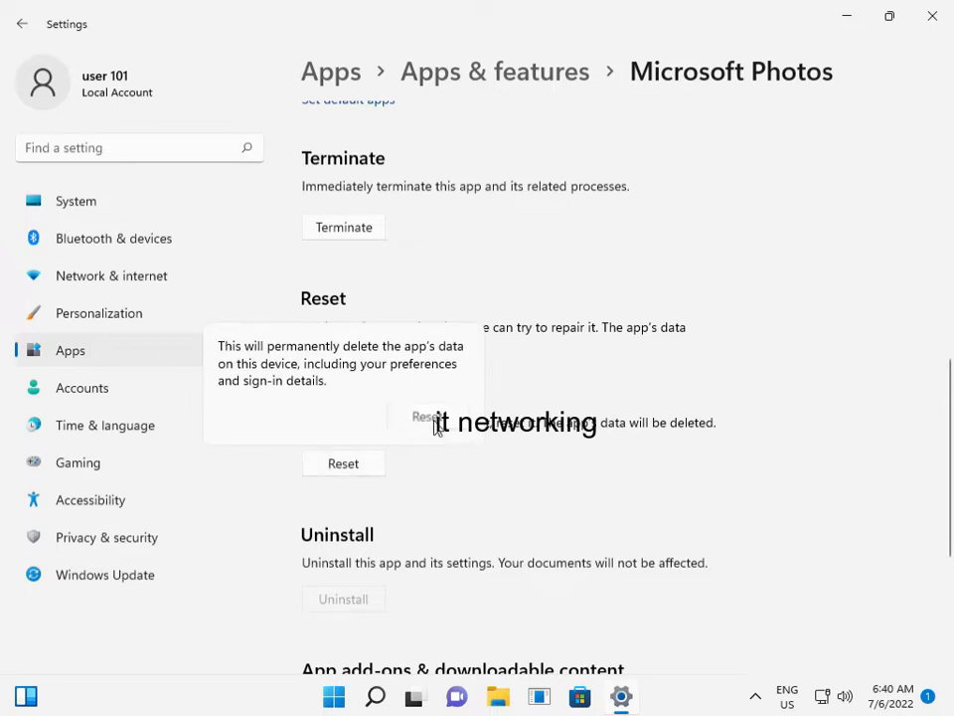
click(343, 384)
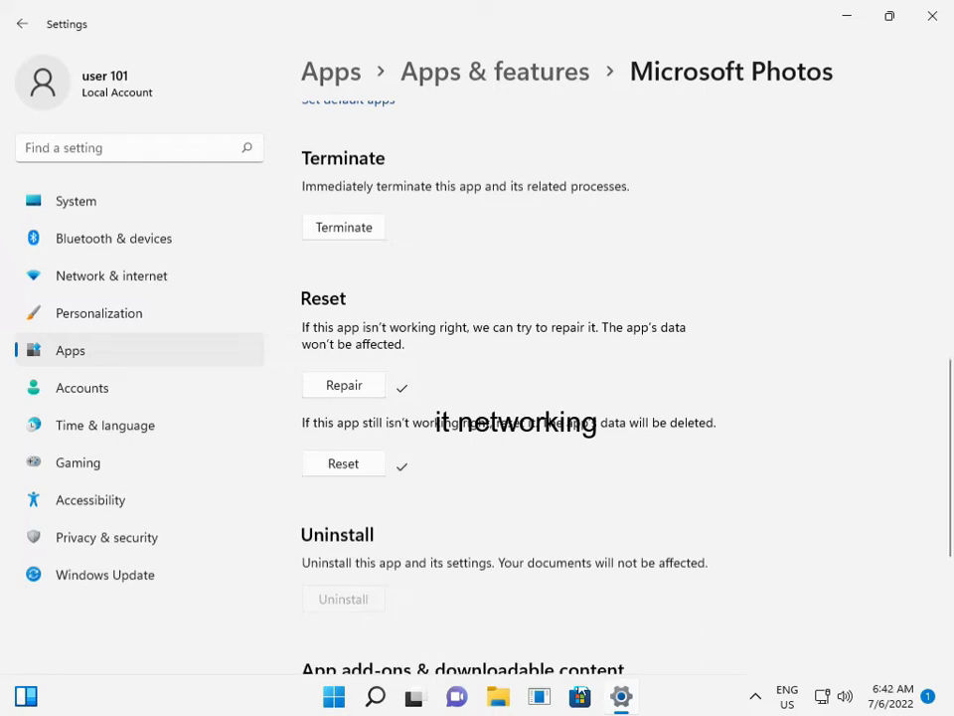
mouse_move(533, 385)
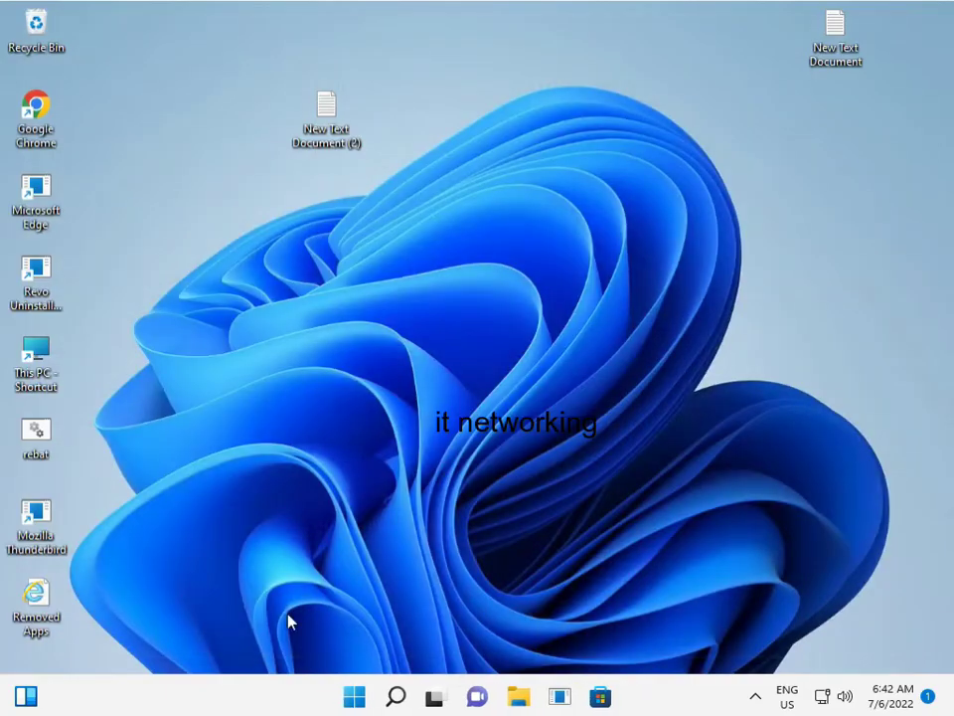
Search the Start menu for "cre" and open Create a restore point.
click(354, 696)
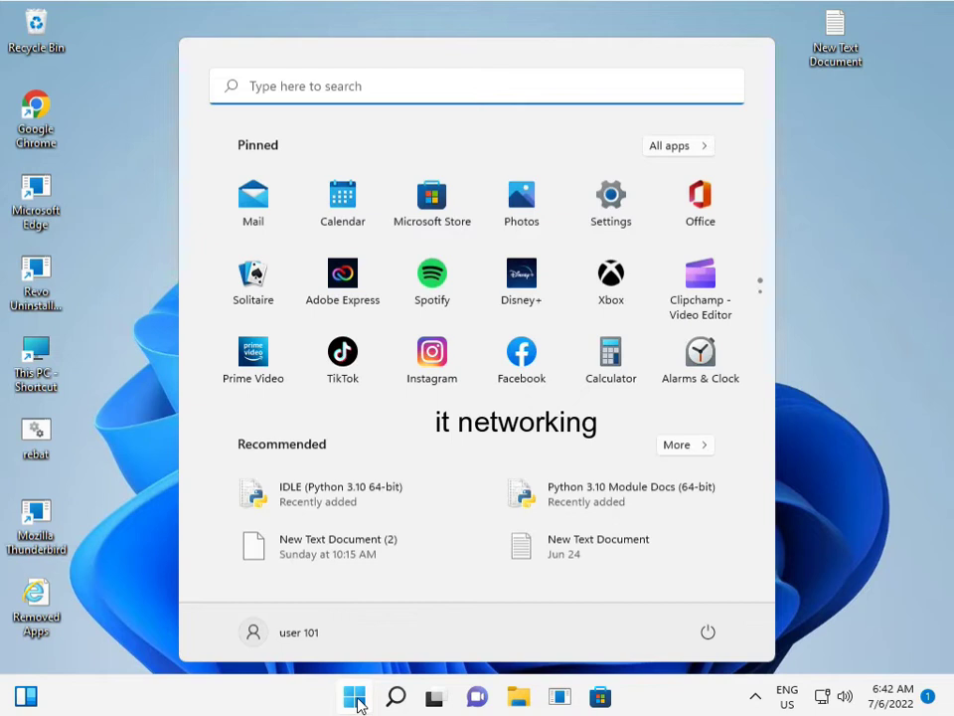
text(cre)
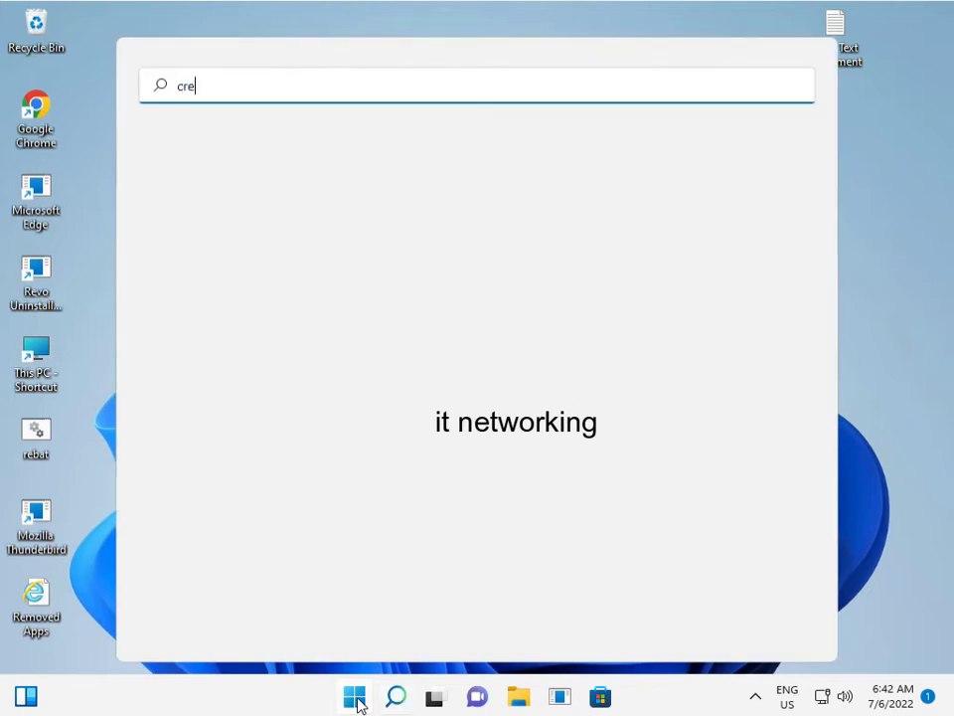
text(dential Manager)
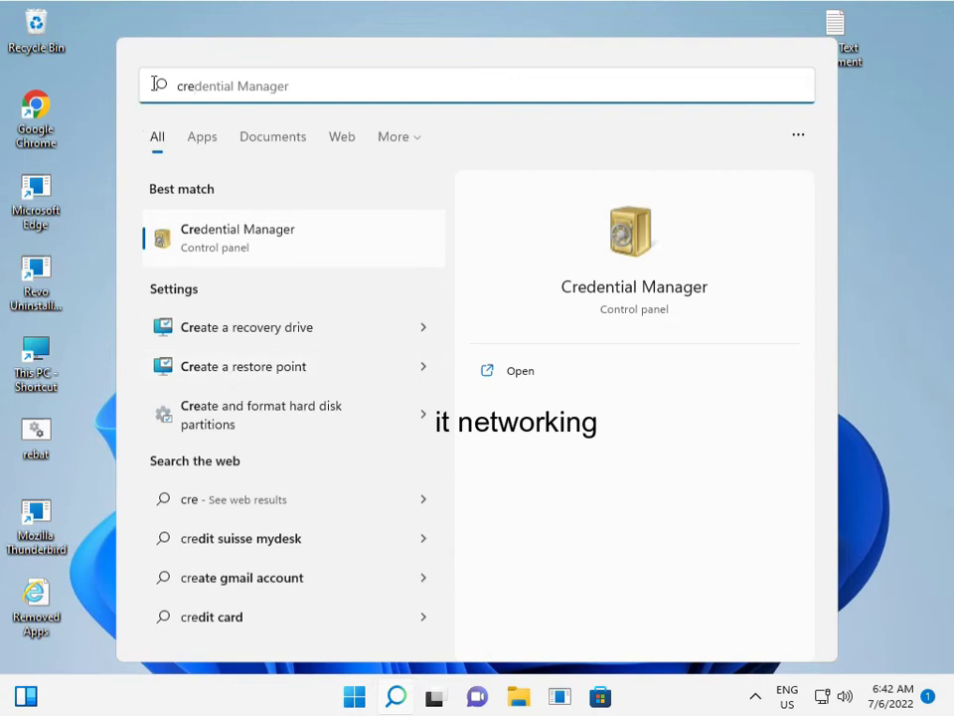
mouse_move(263, 366)
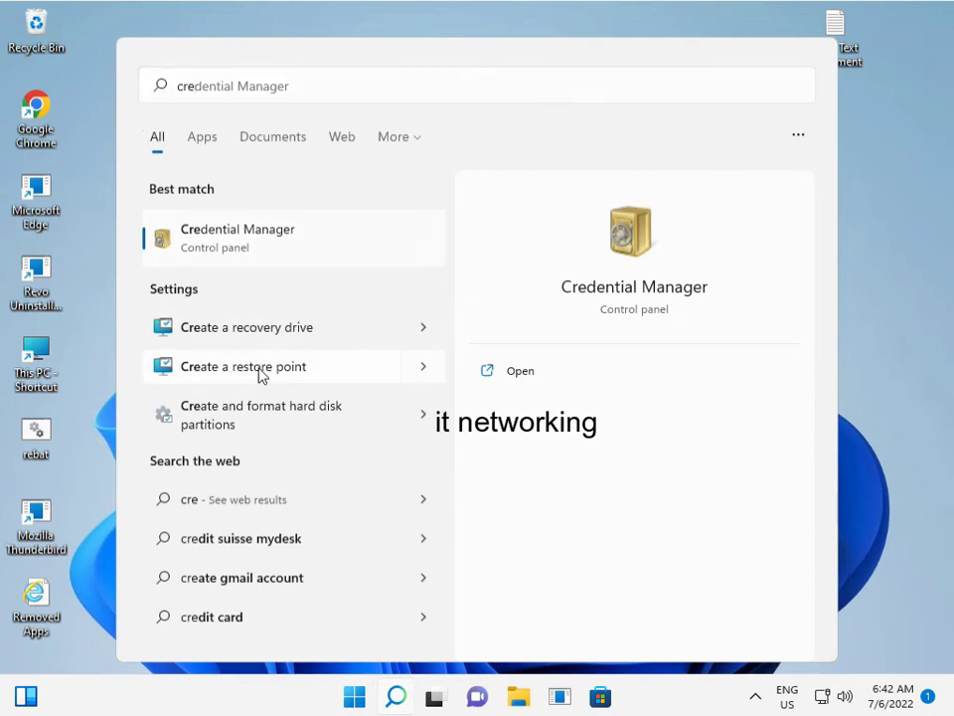
click(242, 366)
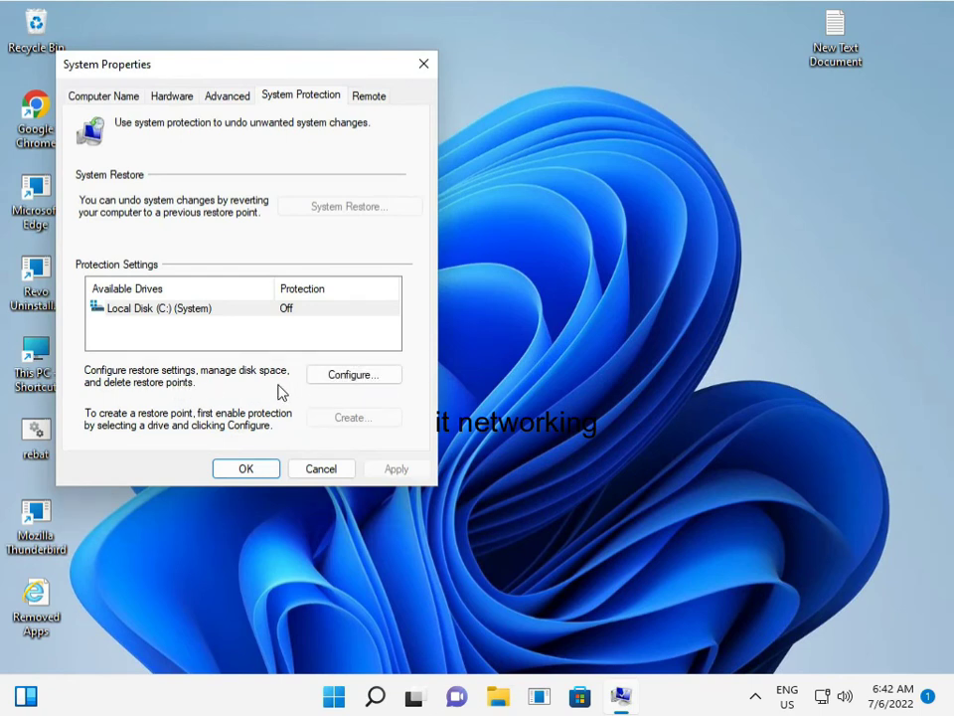
mouse_move(303, 243)
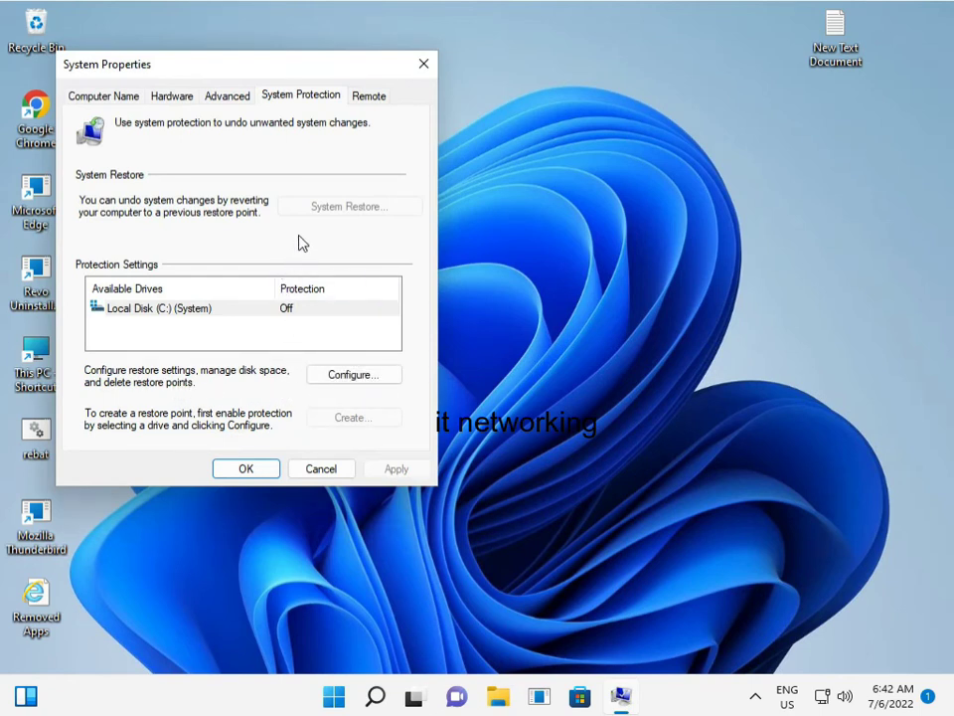
mouse_move(318, 216)
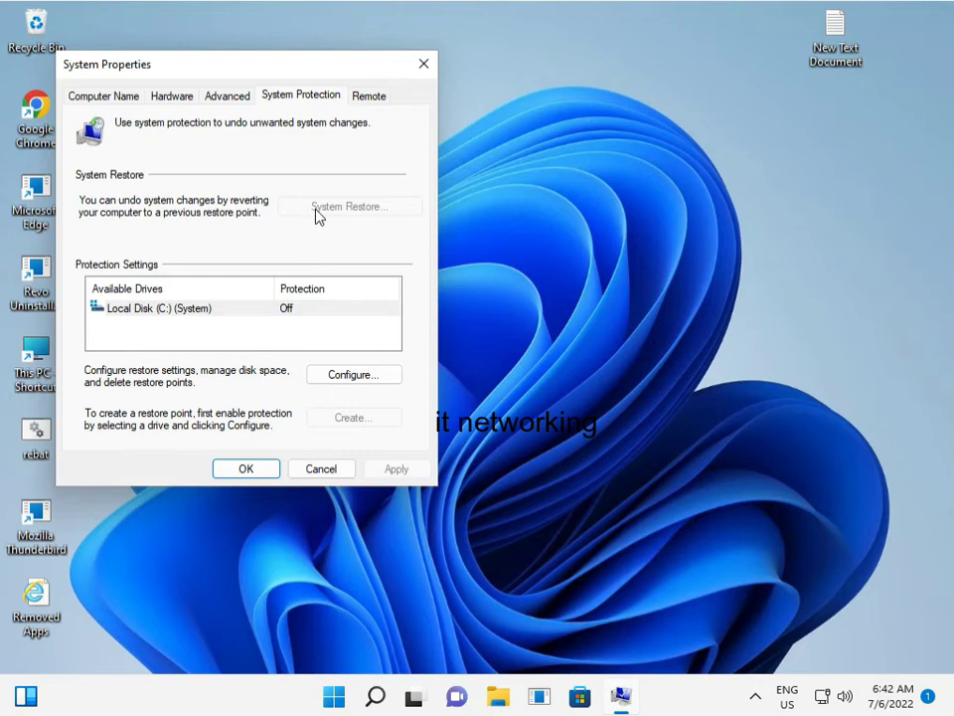
mouse_move(287, 216)
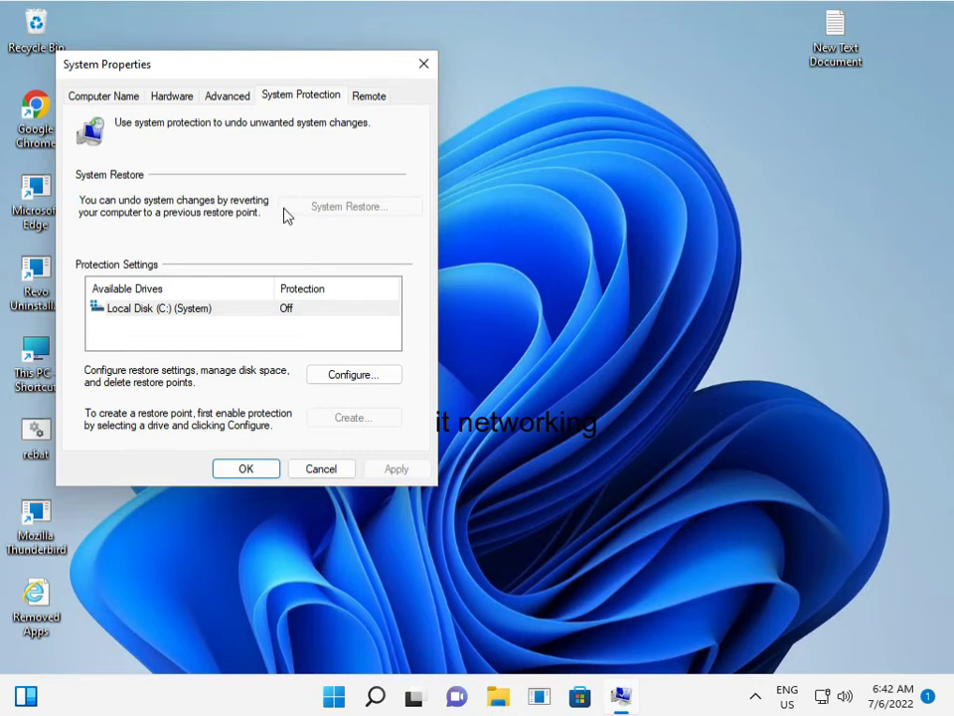
mouse_move(328, 212)
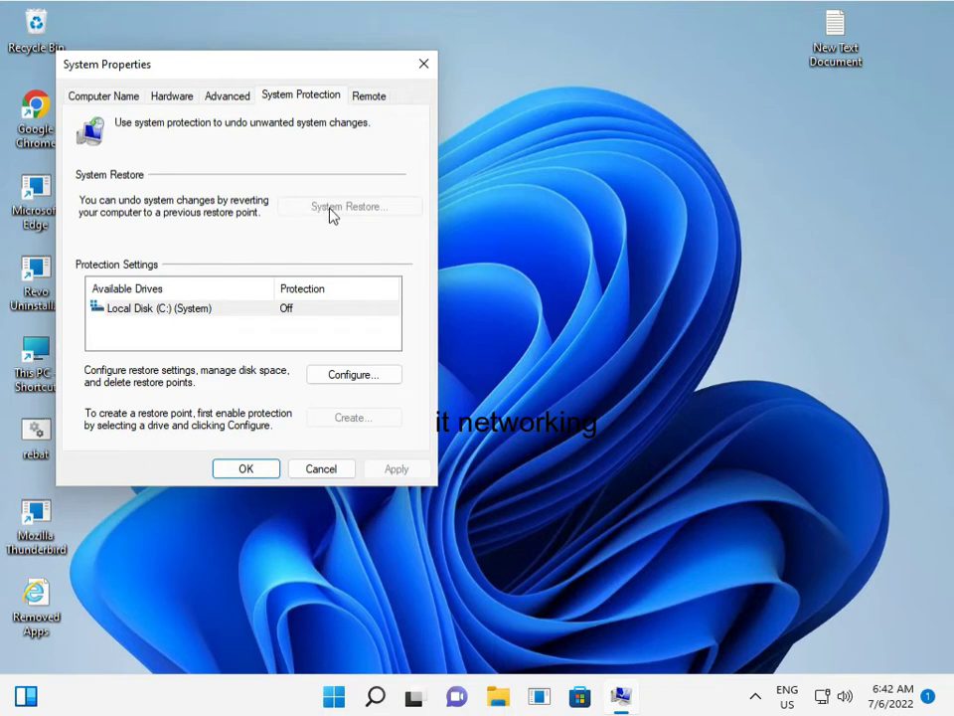
mouse_move(335, 212)
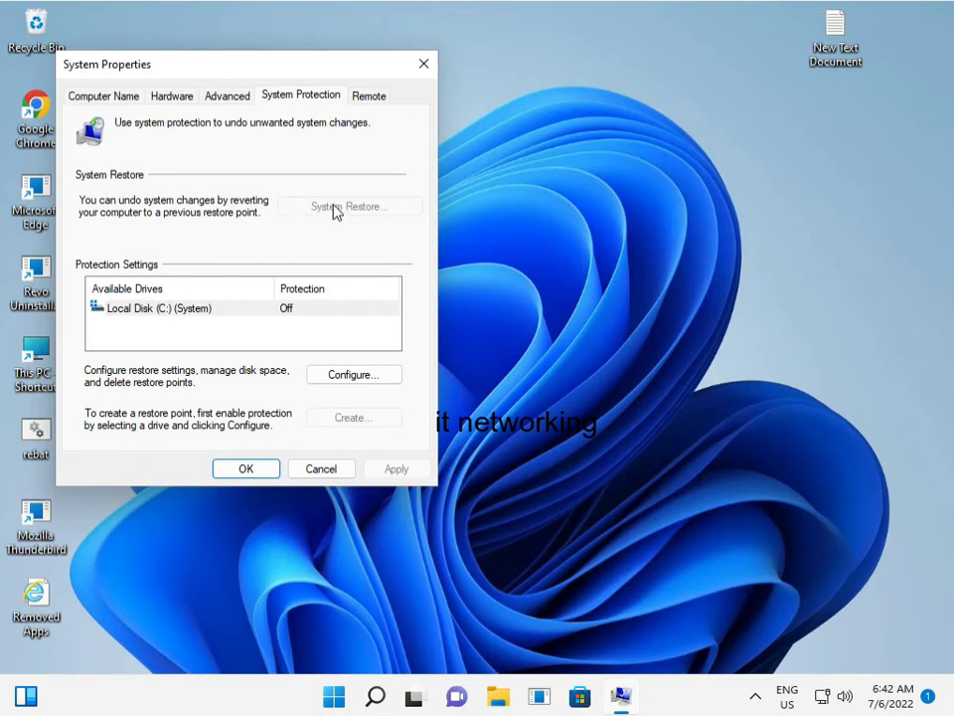
mouse_move(174, 386)
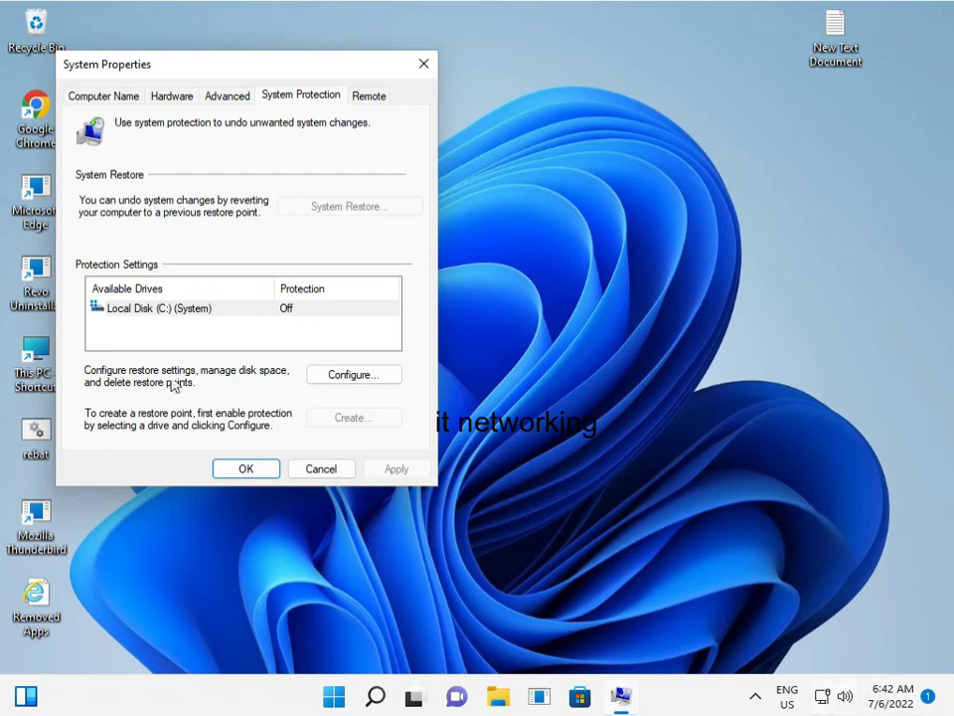
mouse_move(323, 207)
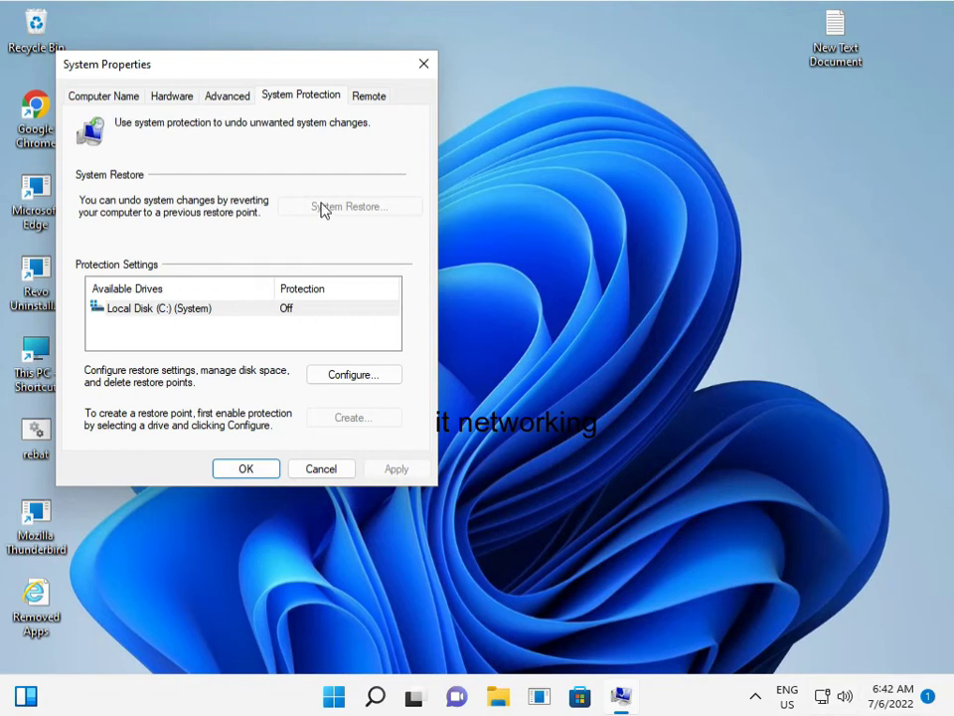
mouse_move(79, 328)
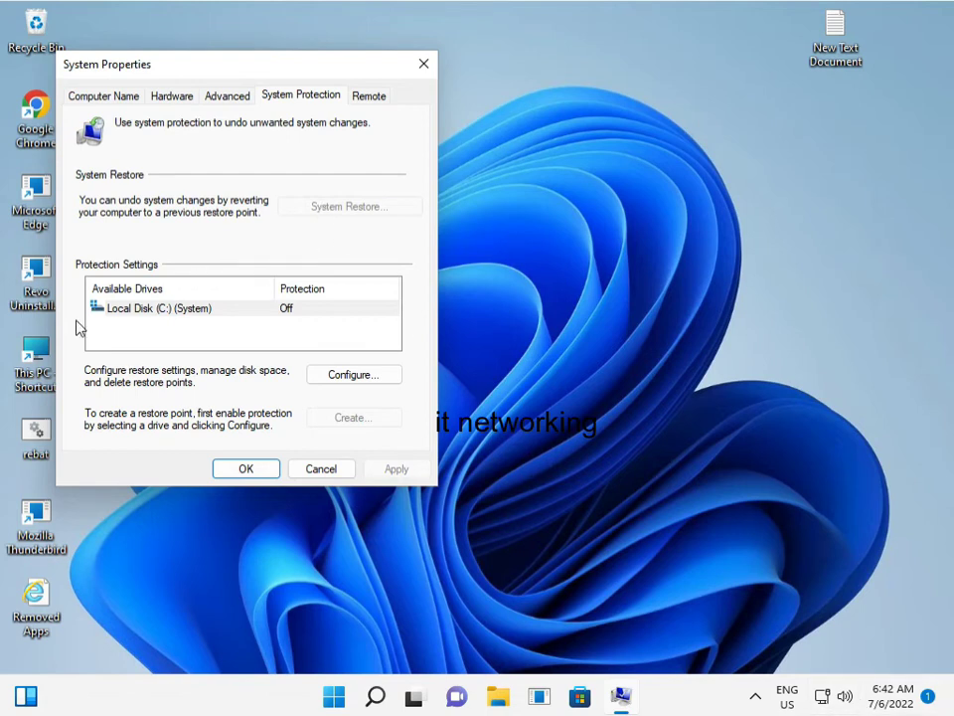
mouse_move(154, 333)
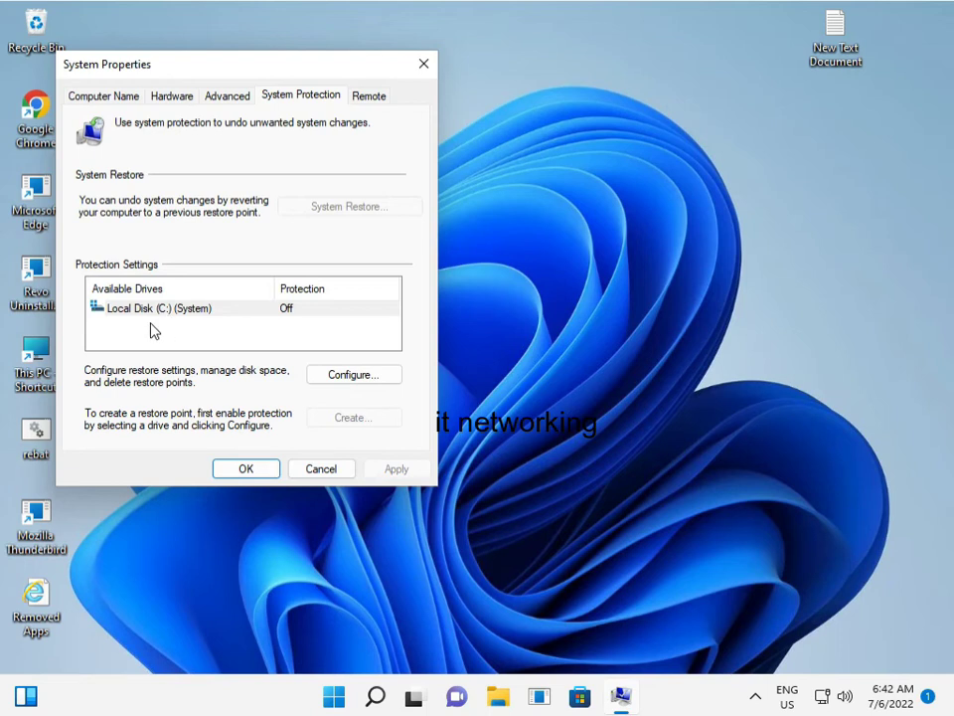
mouse_move(338, 221)
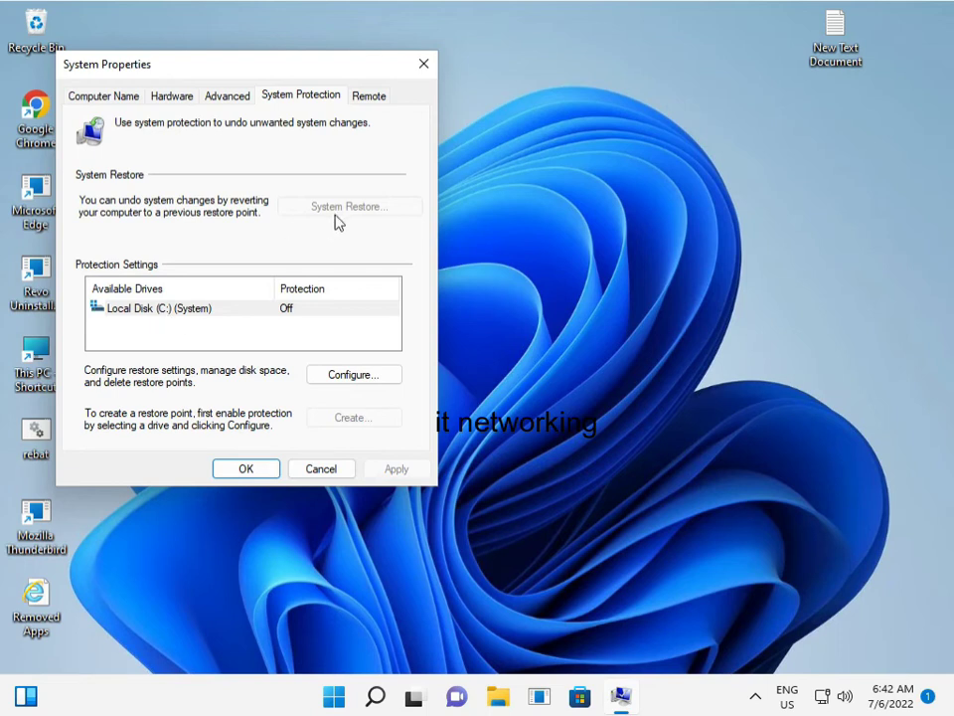
mouse_move(247, 350)
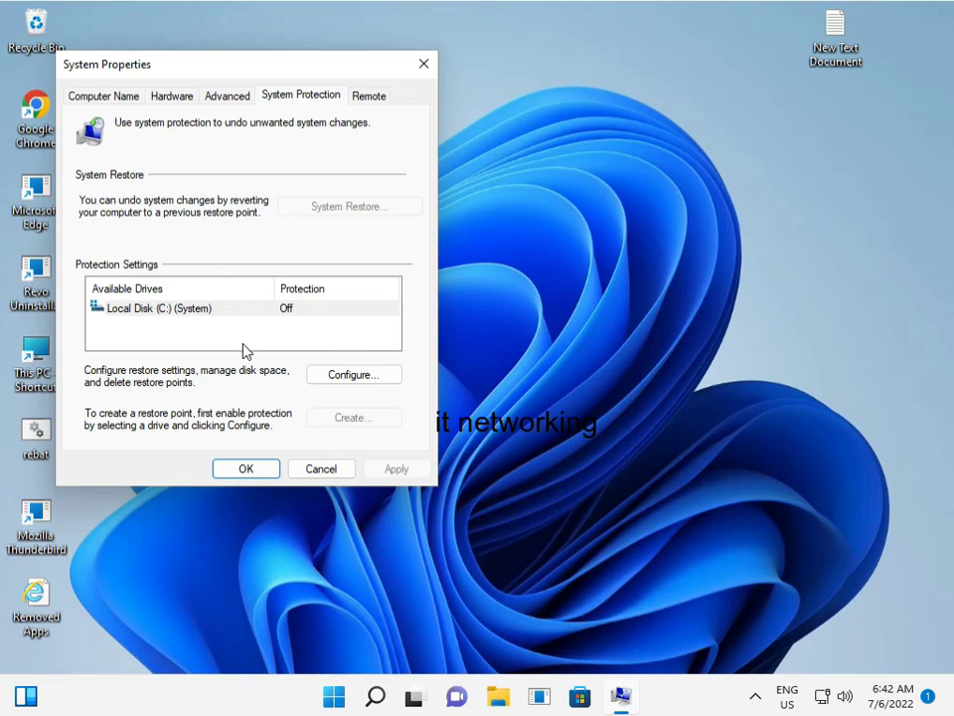
mouse_move(134, 334)
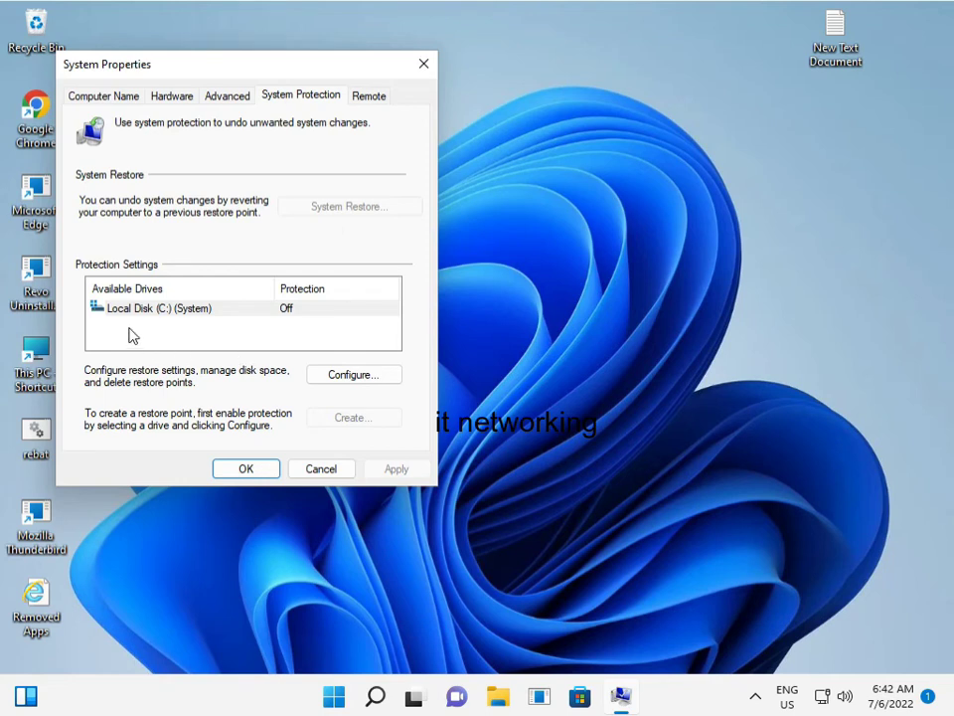
mouse_move(375, 468)
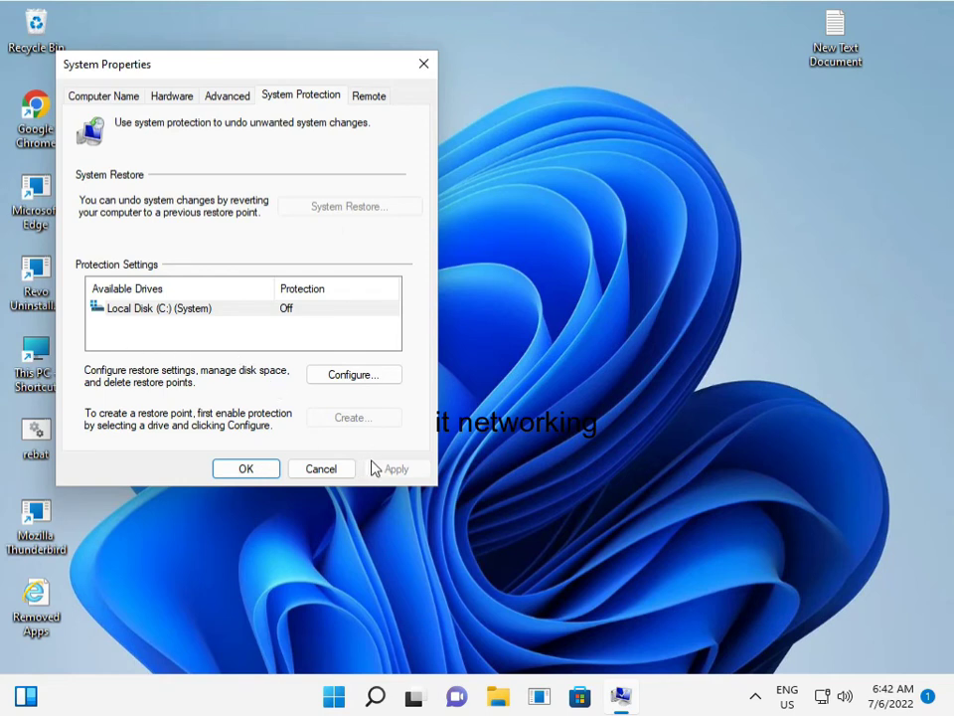
mouse_move(355, 444)
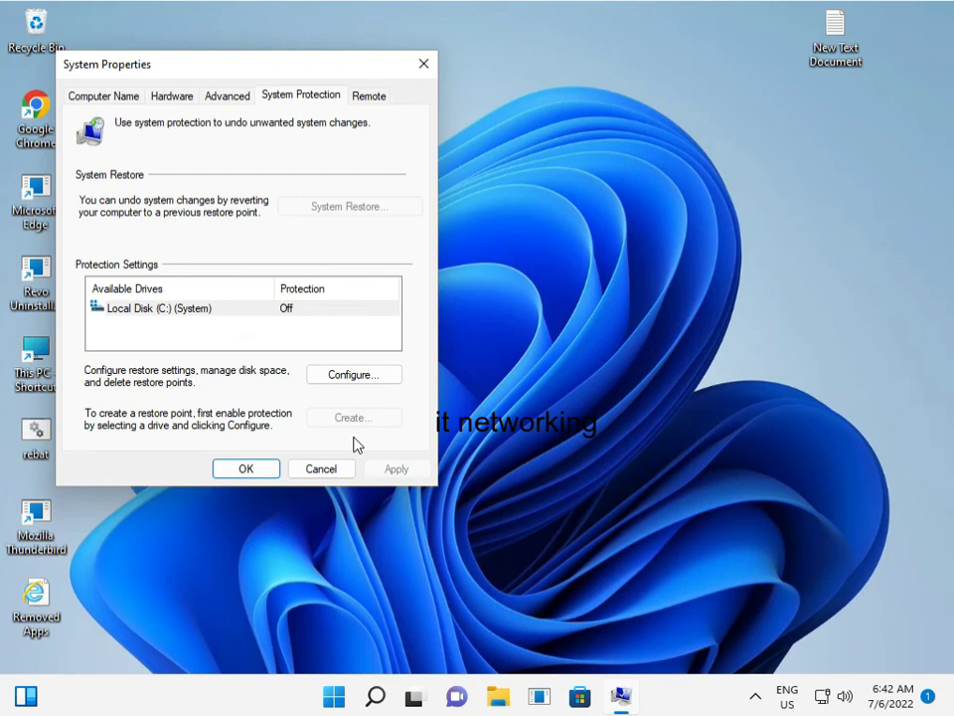
mouse_move(284, 455)
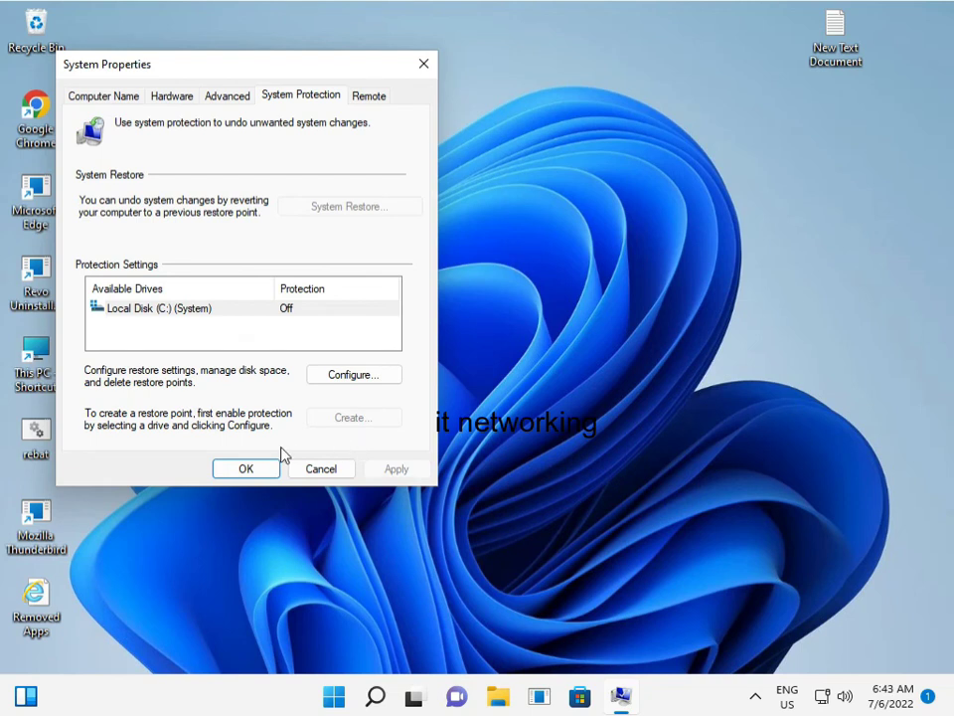